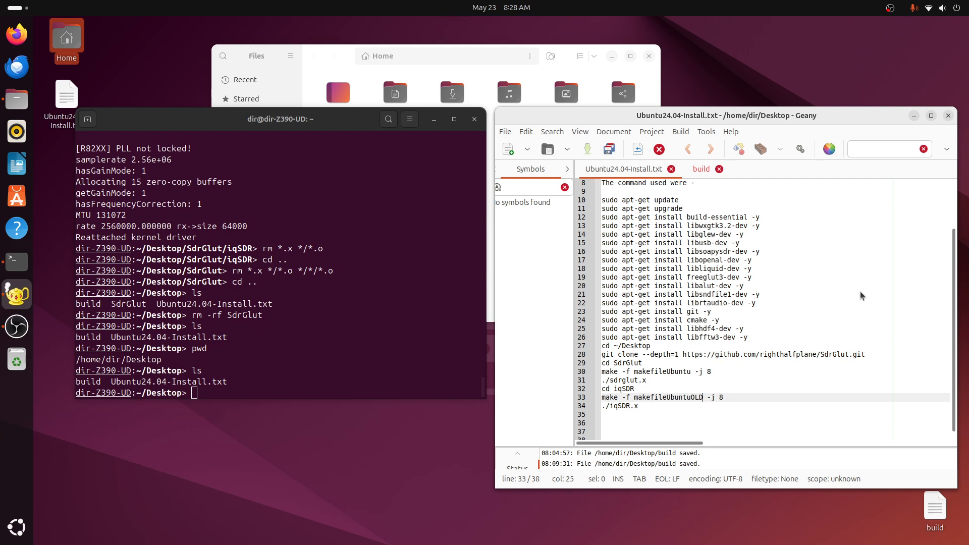
{"action": "mouse_move", "coordinate": [768, 297]}
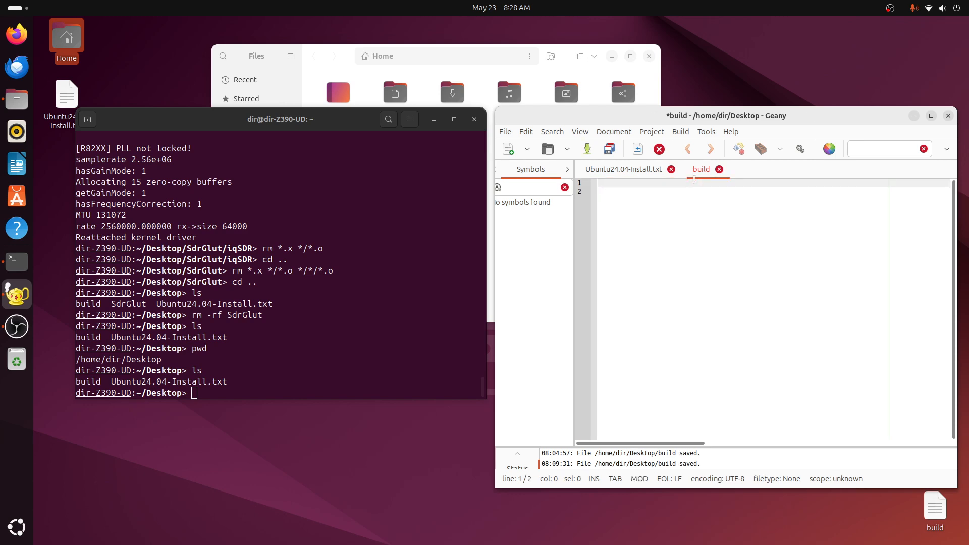
- Paste the copied apt-get, git clone and make commands into the empty build file
{"action": "right_click", "coordinate": [694, 179]}
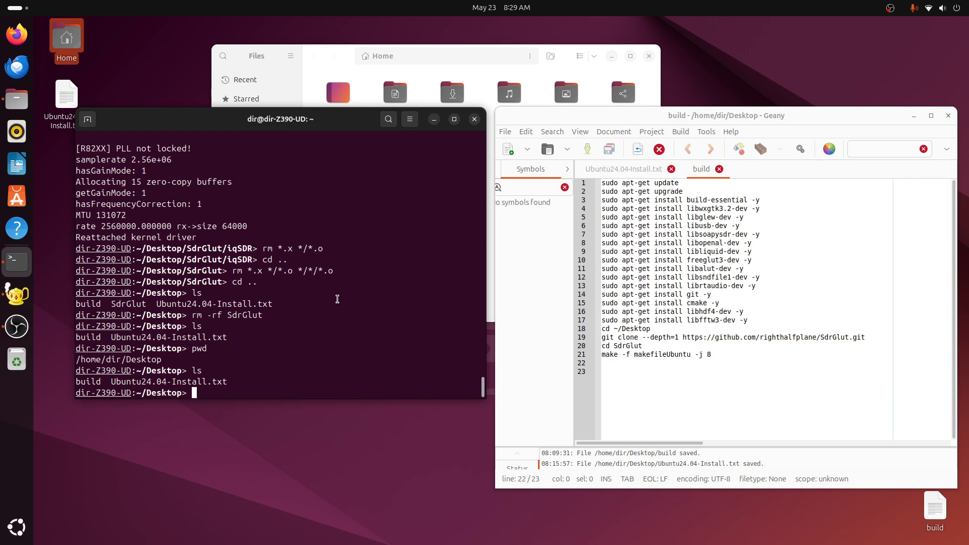
- Make the build script executable with chmod +x, print it with cat, and run ./build
{"action": "type", "text": "chmod +x"}
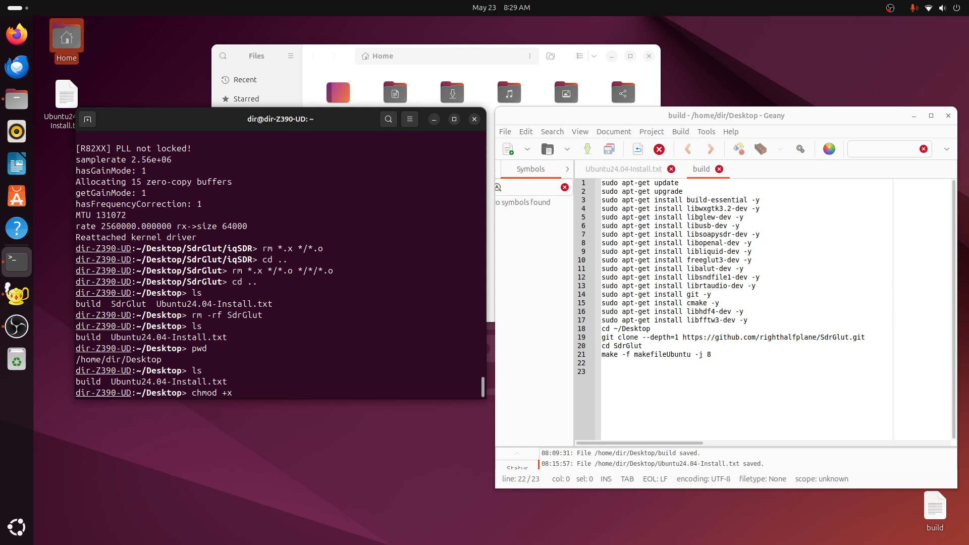
{"action": "type", "text": "build"}
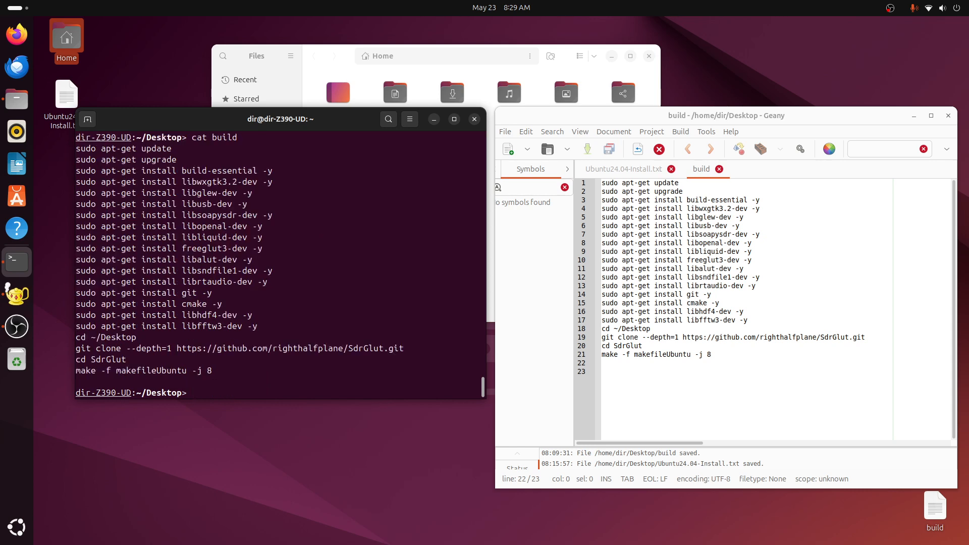
{"action": "type", "text": "."}
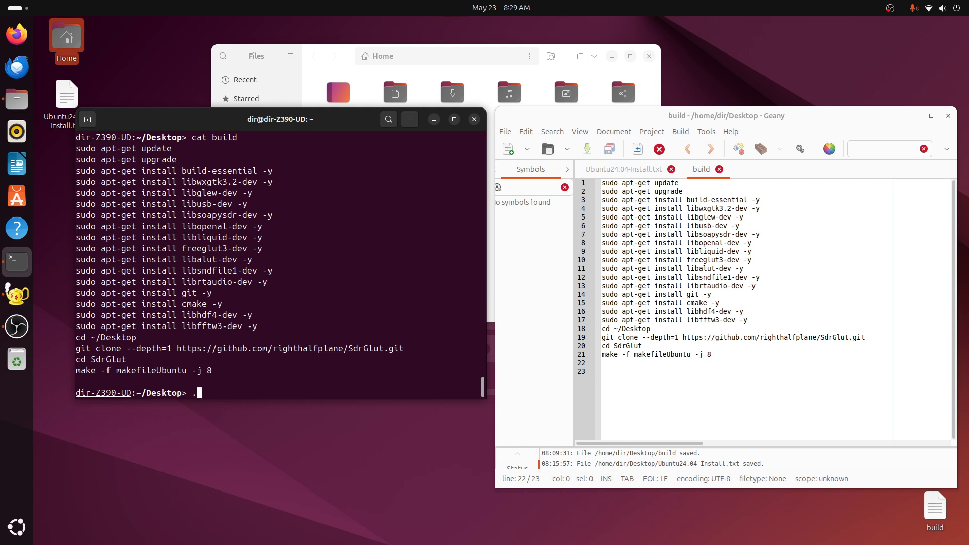
{"action": "type", "text": "/b"}
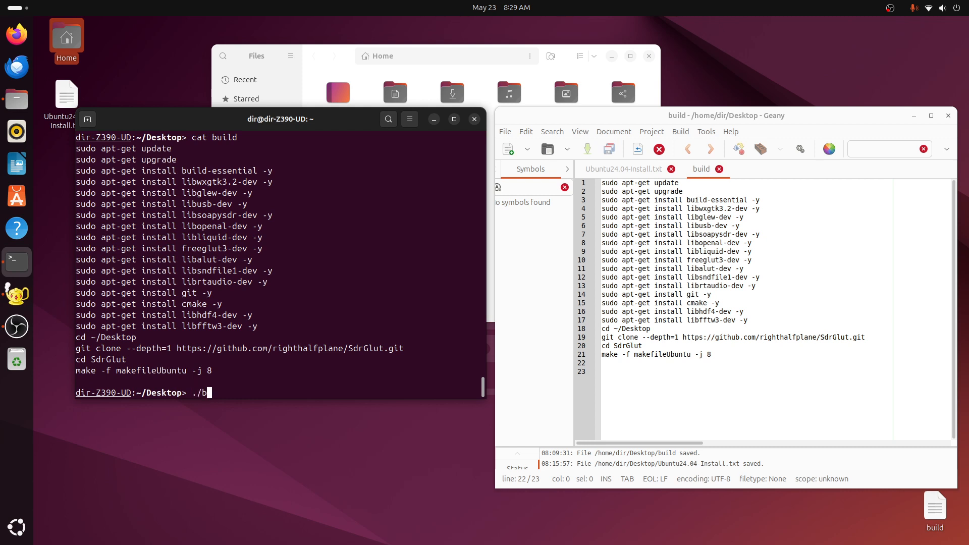
{"action": "type", "text": "uild"}
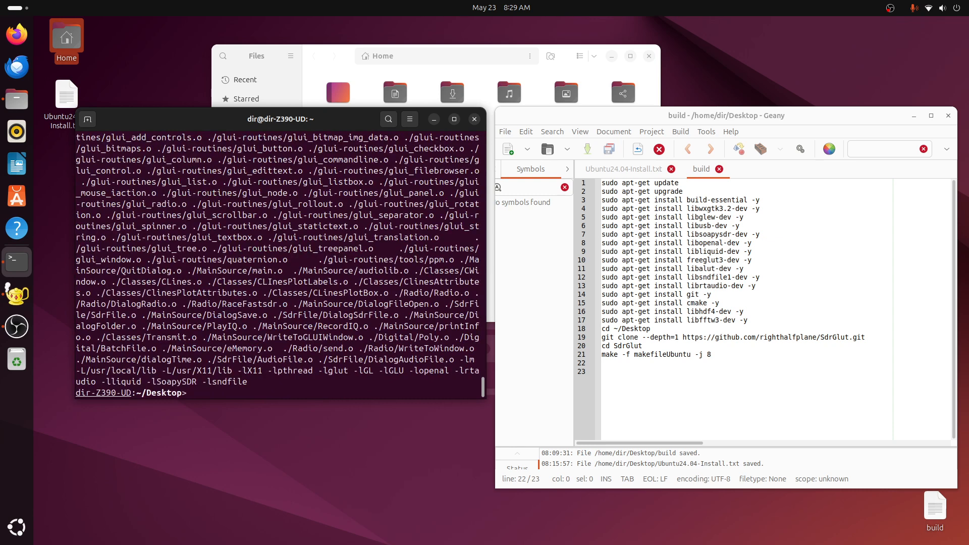
- After the SdrGlut build finishes, show the shell command history with h
{"action": "type", "text": "h"}
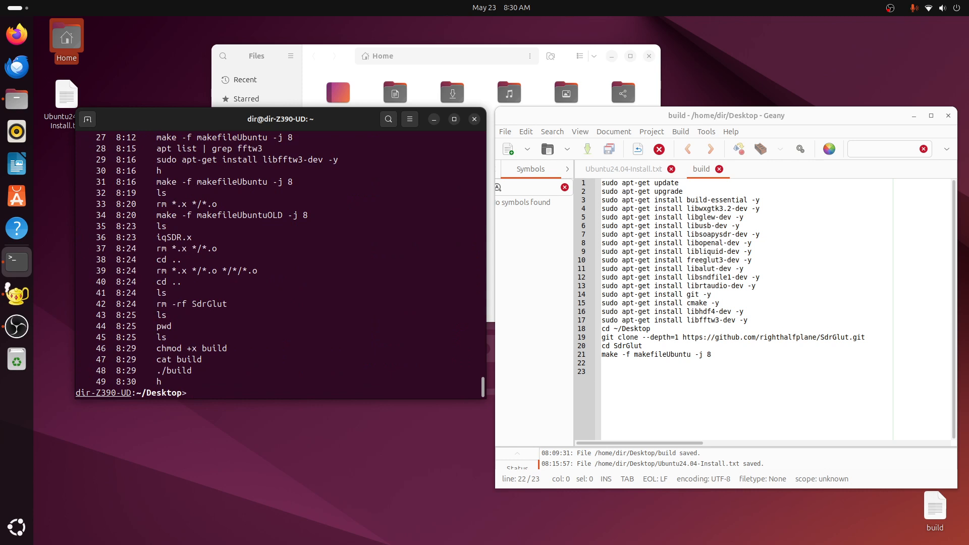
- List the Desktop and move into the SdrGlut folder
{"action": "type", "text": "ls"}
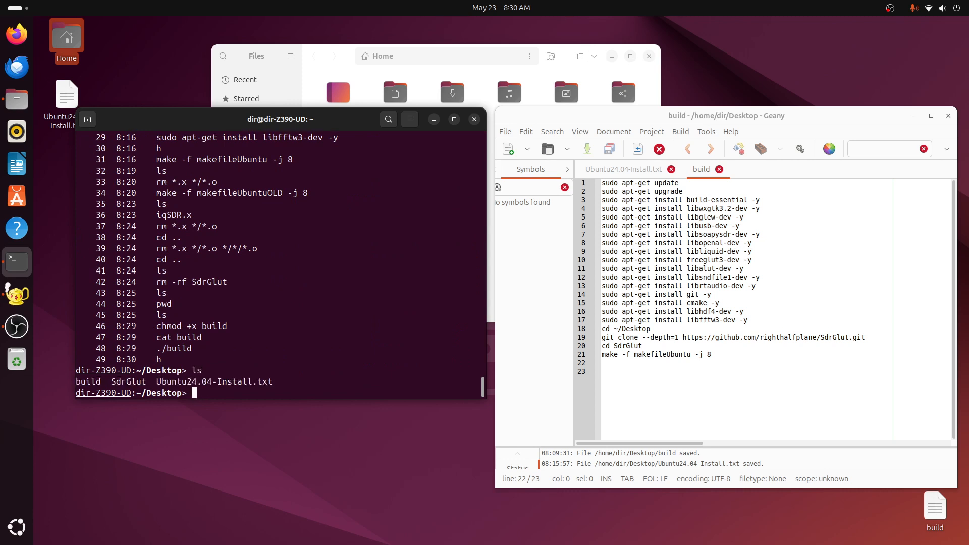
{"action": "type", "text": "cd"}
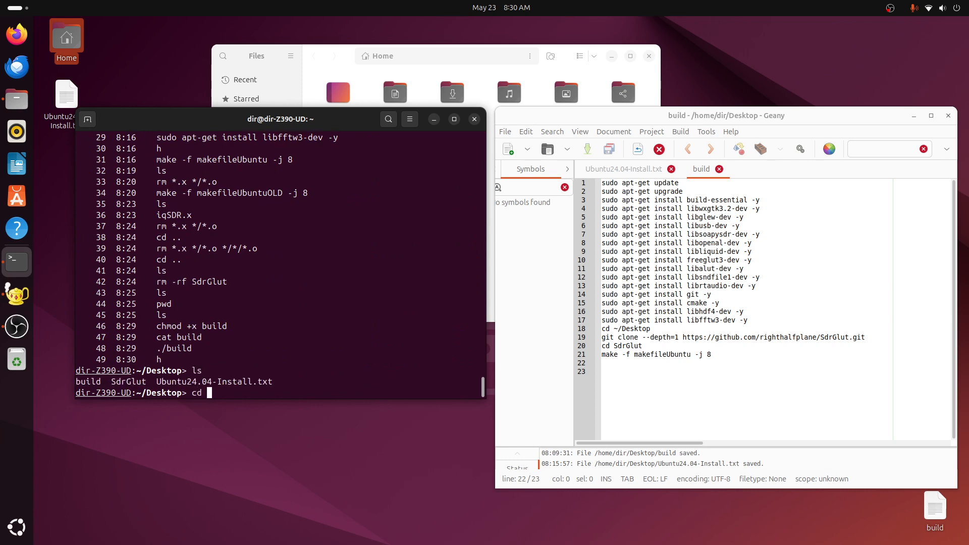
{"action": "type", "text": "SdrGlut"}
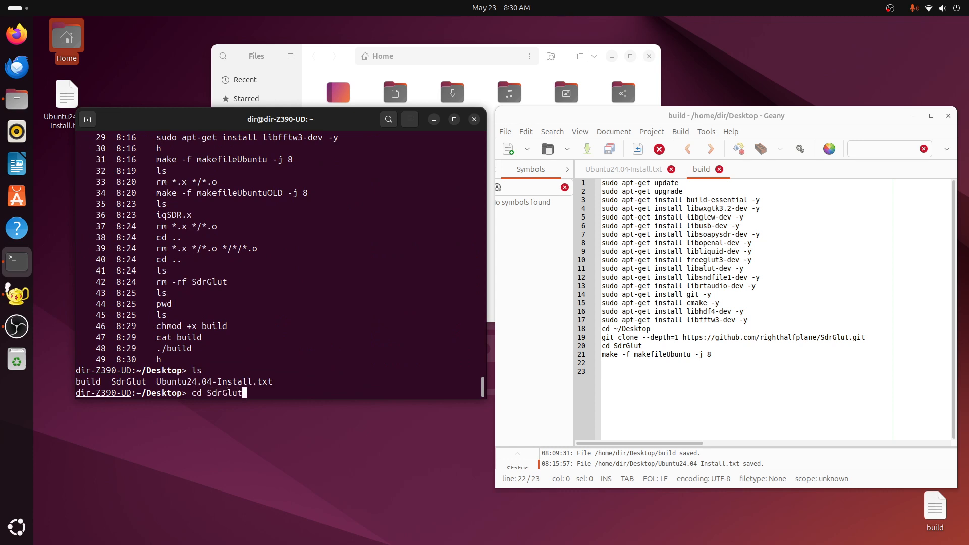
{"action": "key", "text": "Return"}
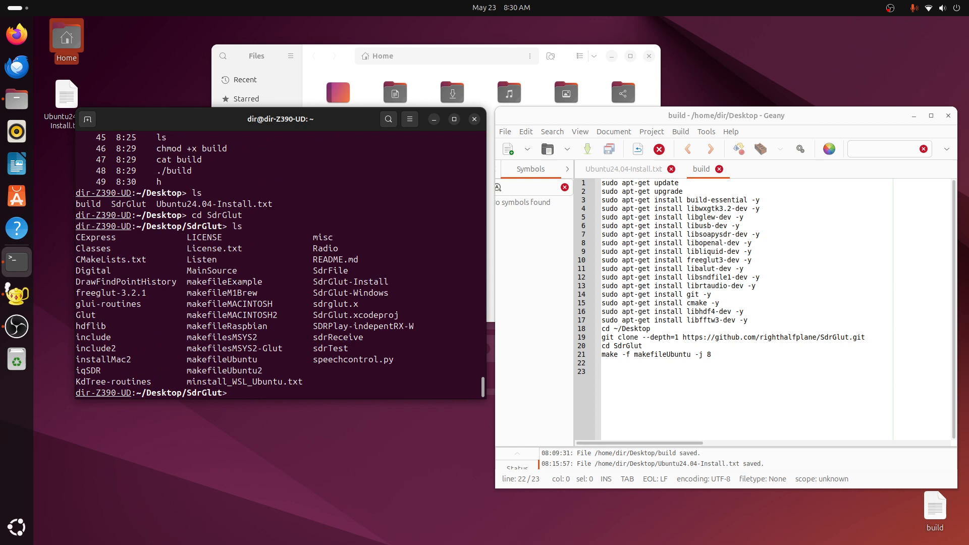
- Launch the freshly built sdrglut.x program
{"action": "double_click", "coordinate": [335, 304]}
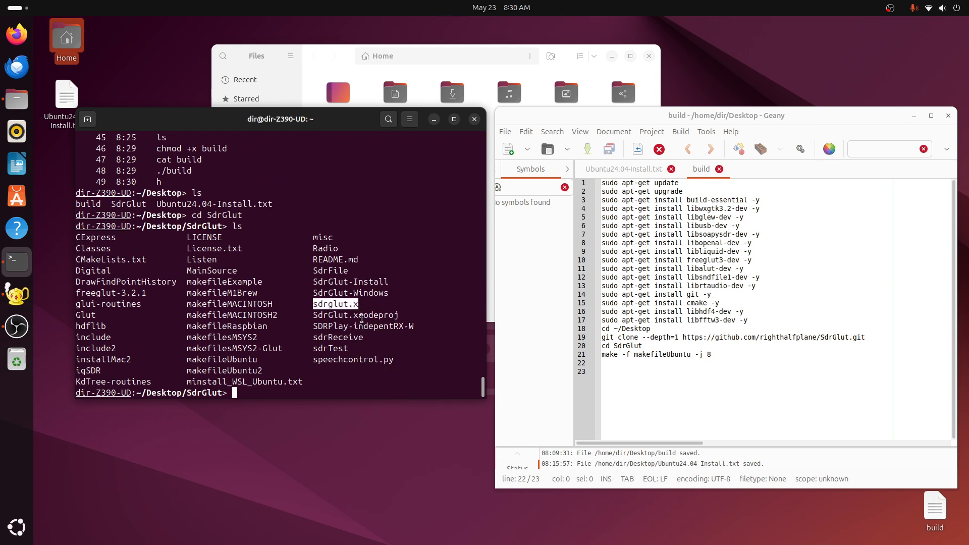
{"action": "type", "text": "sdrglut.x"}
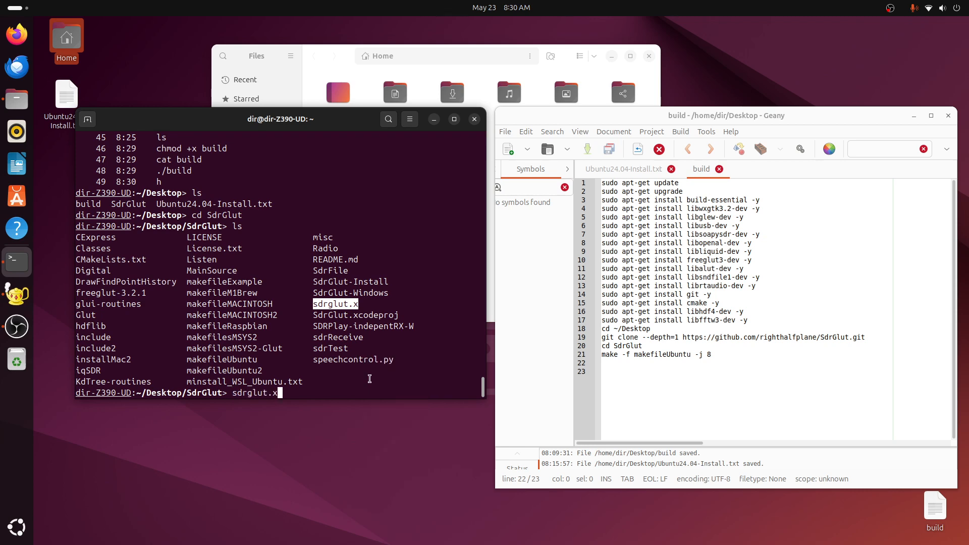
{"action": "key", "text": "Return"}
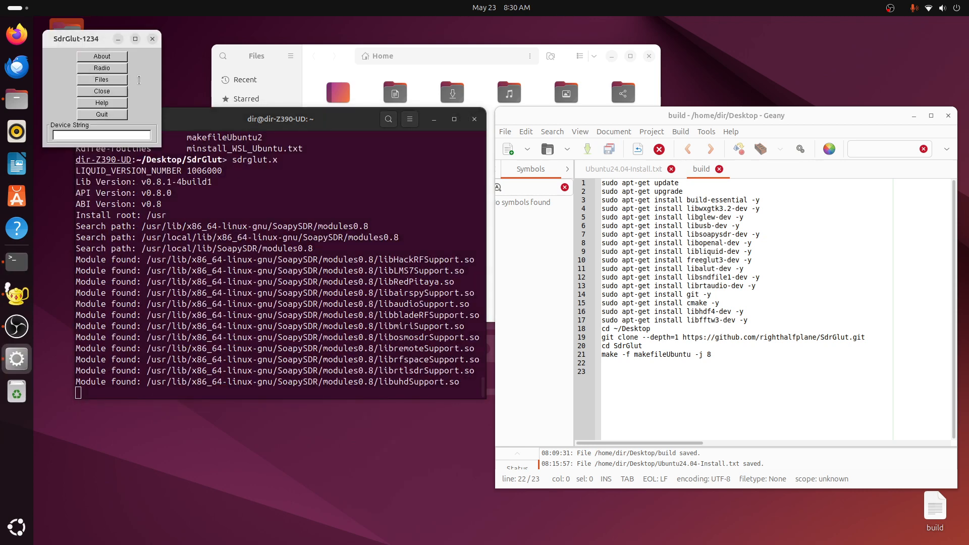
{"action": "mouse_move", "coordinate": [120, 68]}
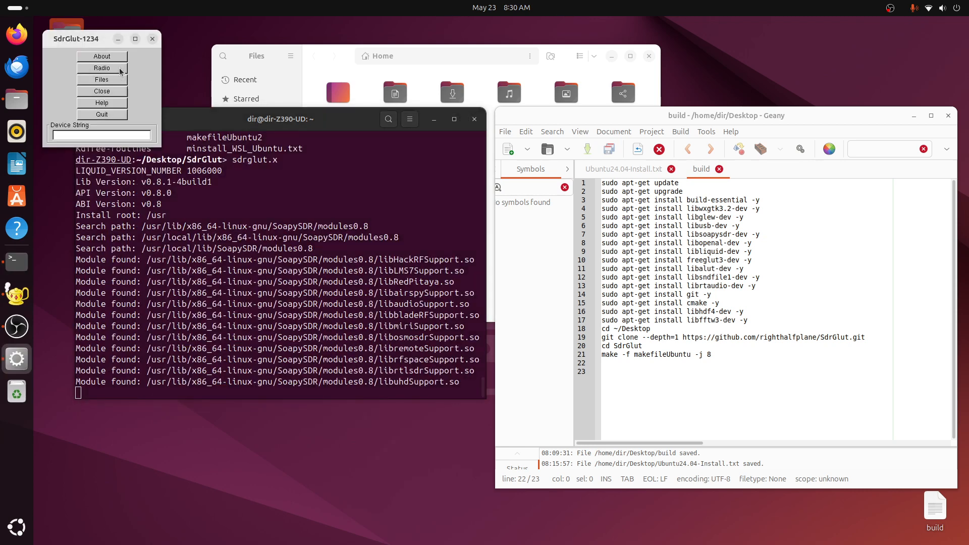
- Start the RTL2832U radio at 2560000 sample rate, view 101.5 MHz, then close SdrGlut
{"action": "left_click", "coordinate": [102, 67]}
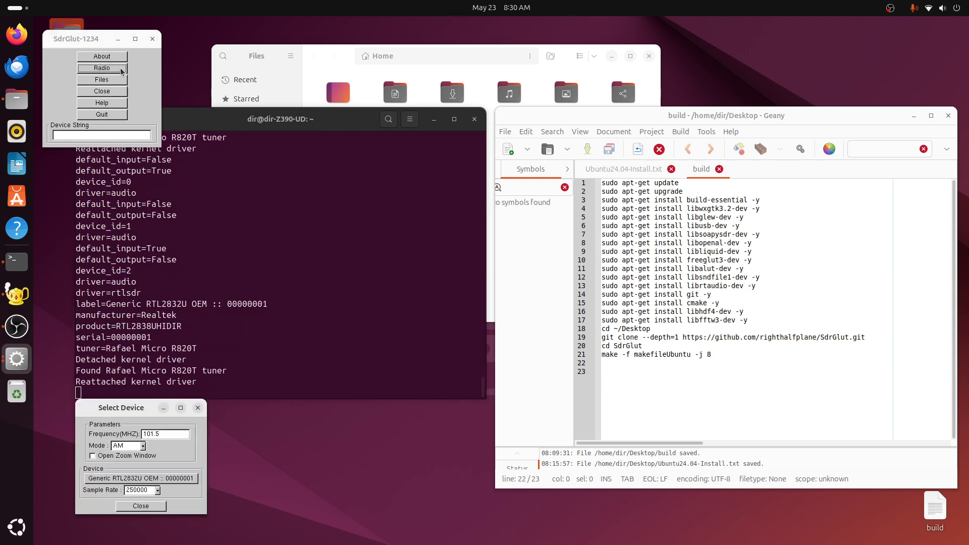
{"action": "left_click", "coordinate": [157, 490]}
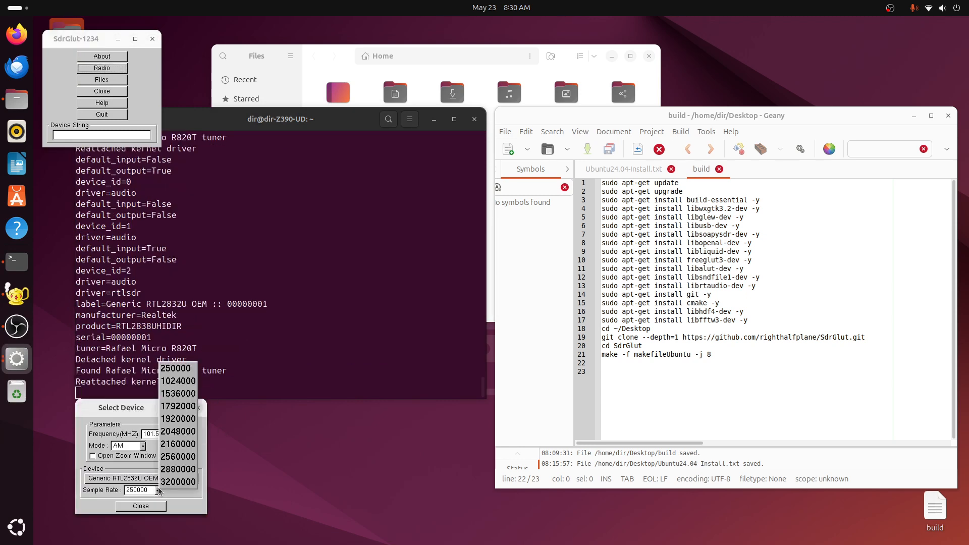
{"action": "left_click", "coordinate": [177, 457]}
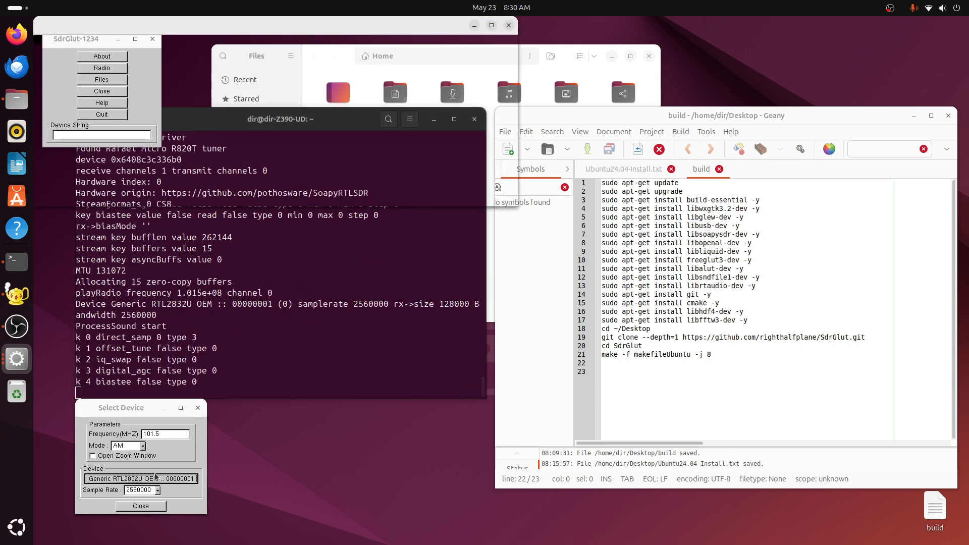
{"action": "left_click", "coordinate": [140, 506]}
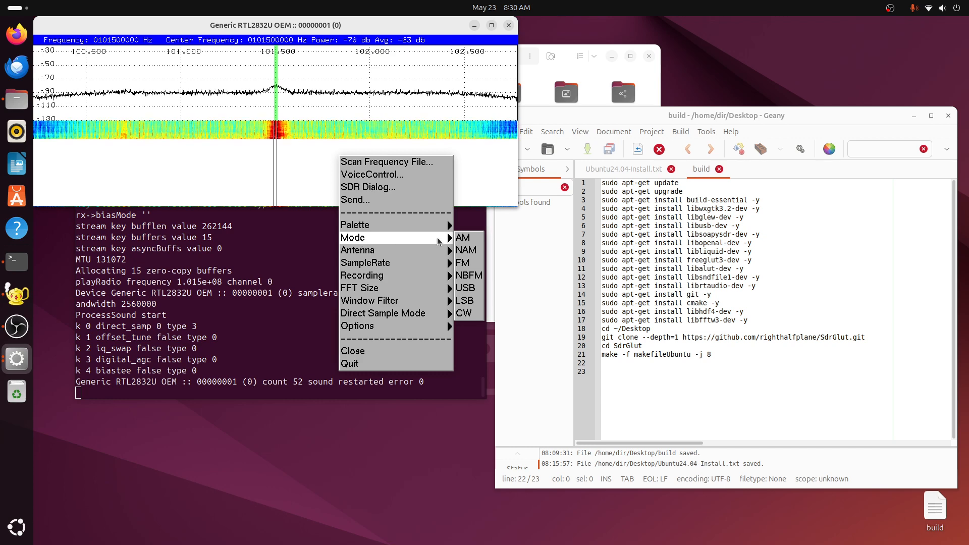
{"action": "mouse_move", "coordinate": [465, 251]}
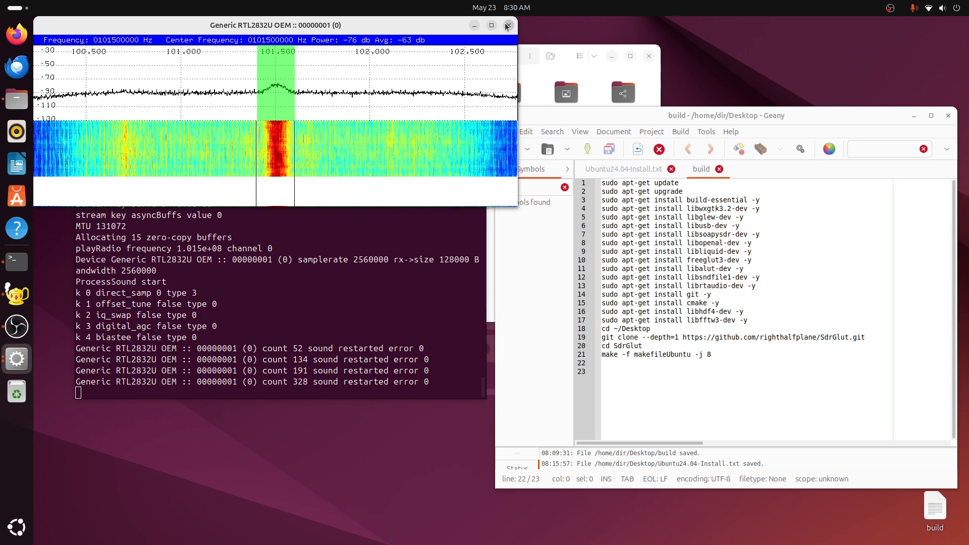
{"action": "left_click", "coordinate": [508, 25]}
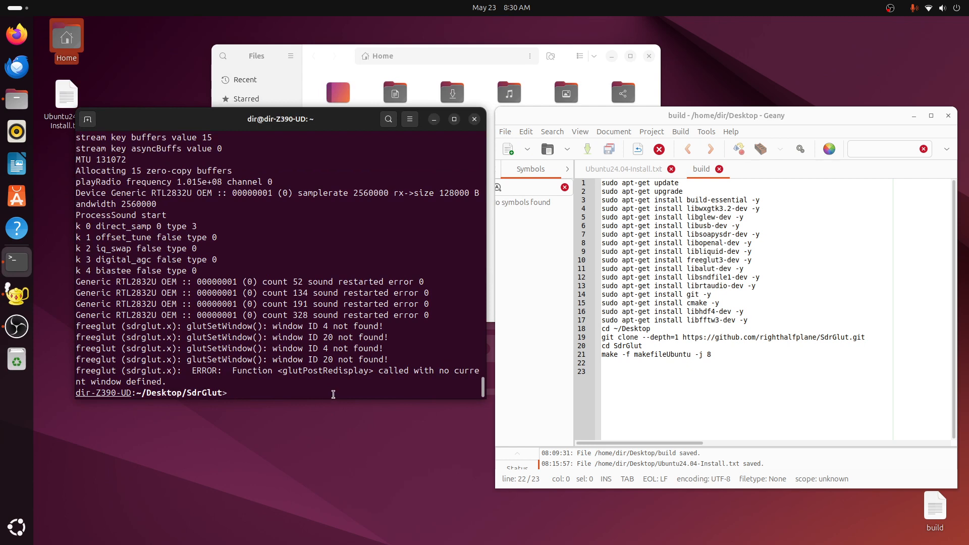
{"action": "mouse_move", "coordinate": [556, 195]}
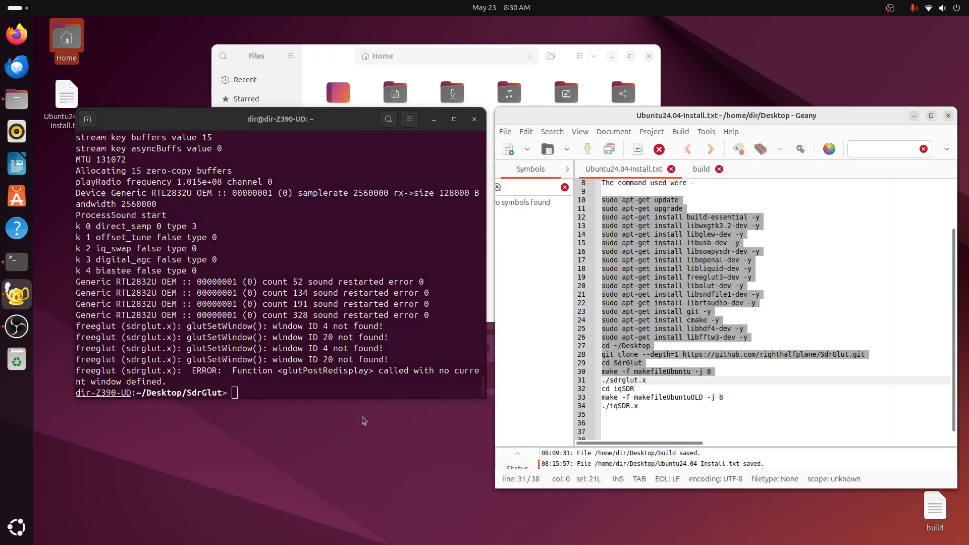
- In the iqSDR folder, compile with 'make -f makefileUbuntuOLD -j 8' and type ./iqSDR.x
{"action": "type", "text": "cd"}
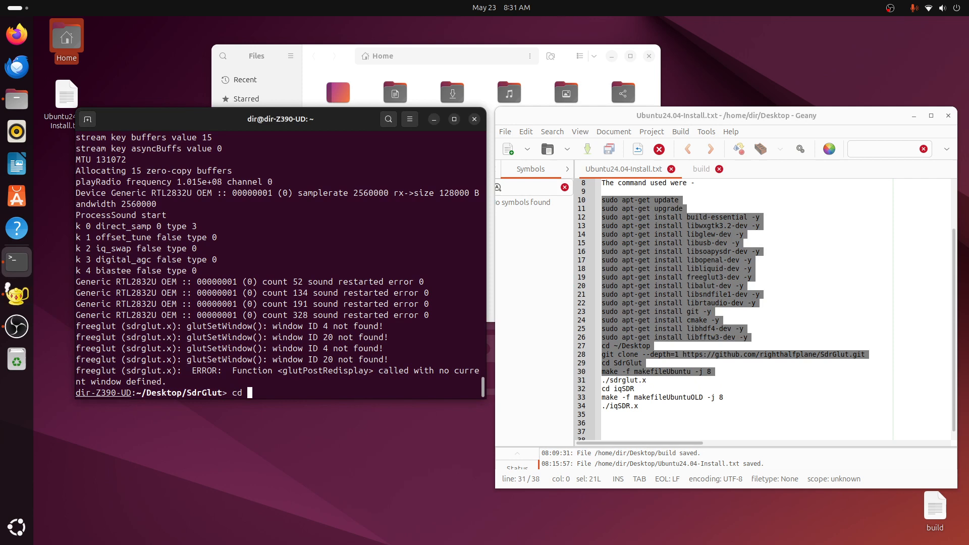
{"action": "type", "text": "i"}
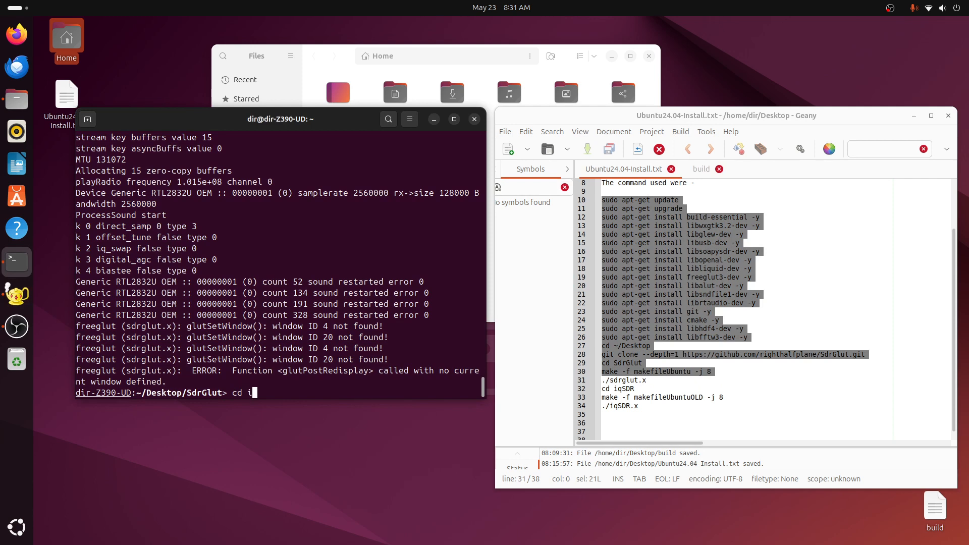
{"action": "type", "text": "qSDR"}
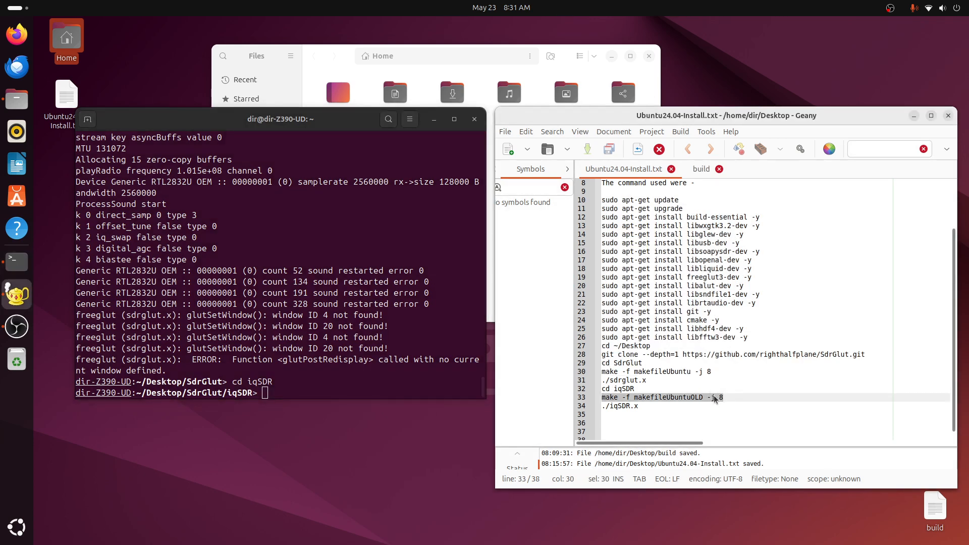
{"action": "right_click", "coordinate": [716, 397]}
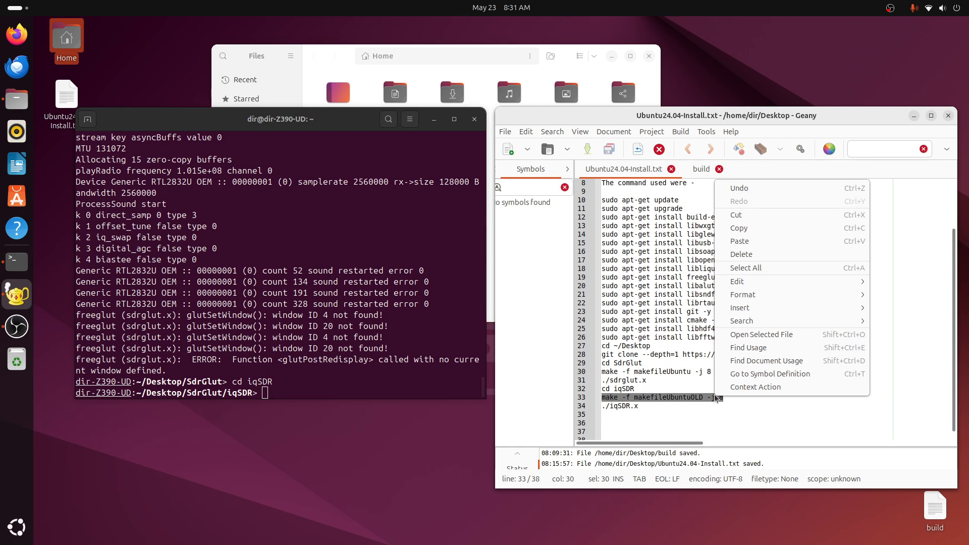
{"action": "mouse_move", "coordinate": [770, 374]}
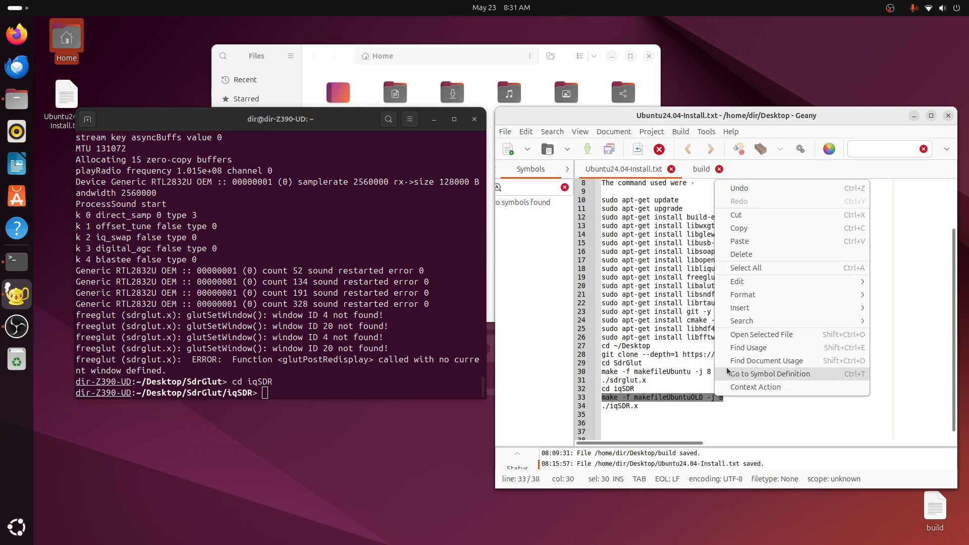
{"action": "mouse_move", "coordinate": [754, 228]}
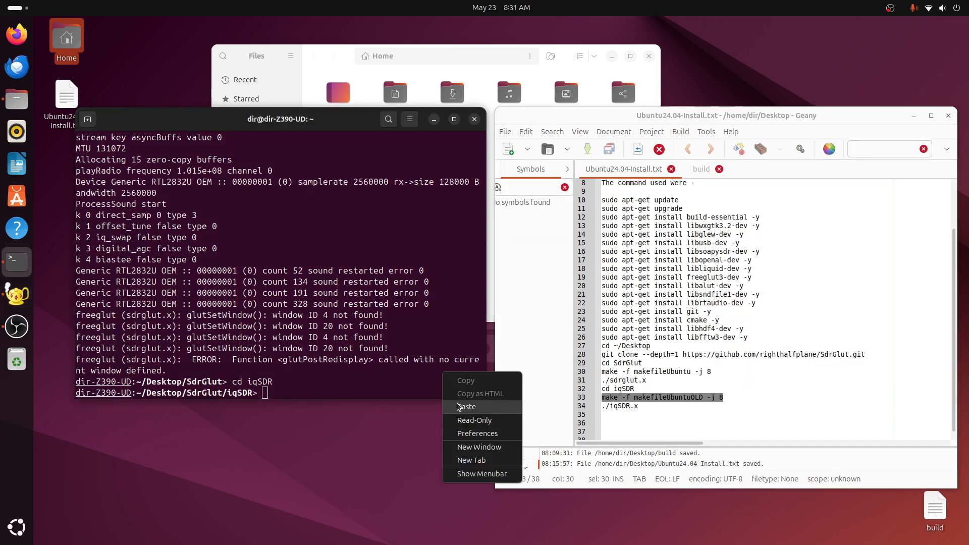
{"action": "left_click", "coordinate": [466, 406]}
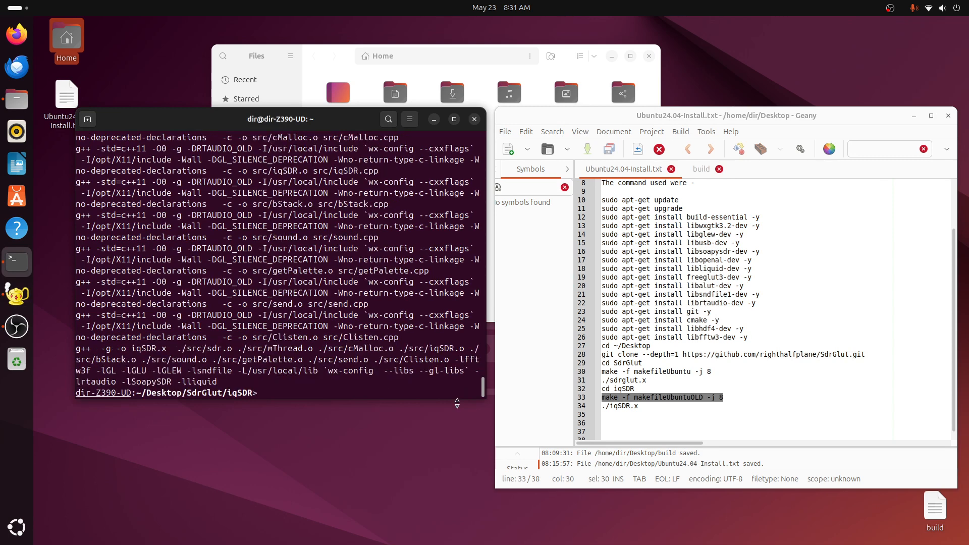
{"action": "type", "text": "iqS"}
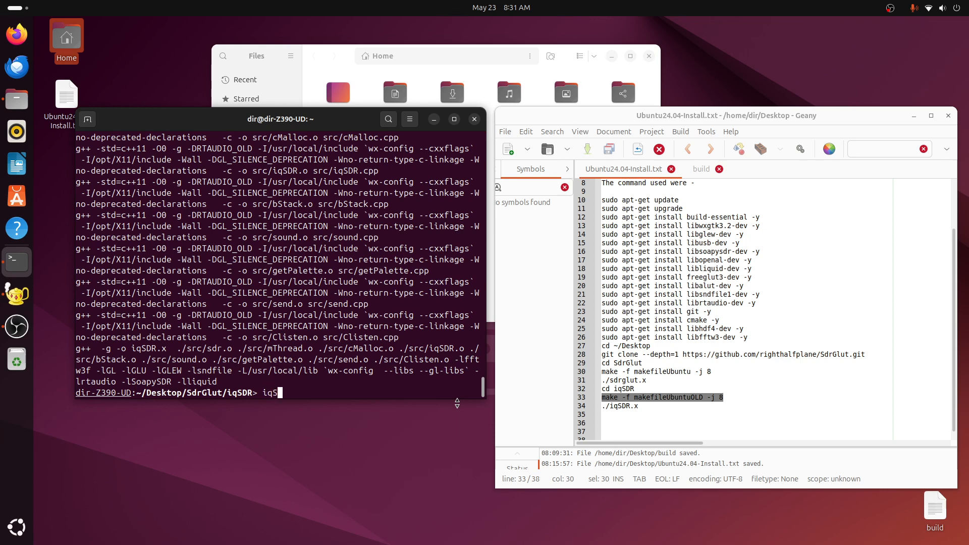
{"action": "type", "text": "DR.x"}
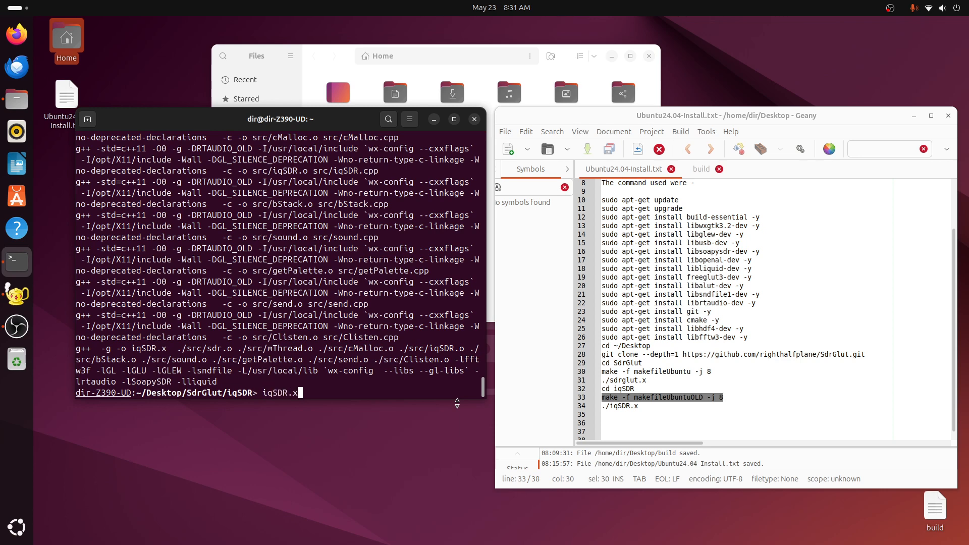
- Run iqSDR.x, receive 101.5 MHz from the Generic RTL2832U device, then close the spectrum window
{"action": "key", "text": "Return"}
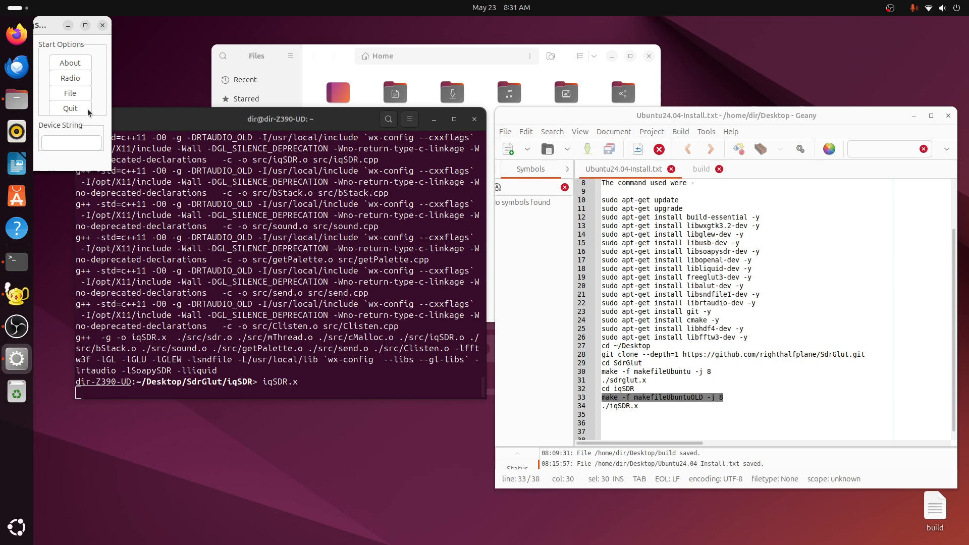
{"action": "left_click", "coordinate": [70, 78]}
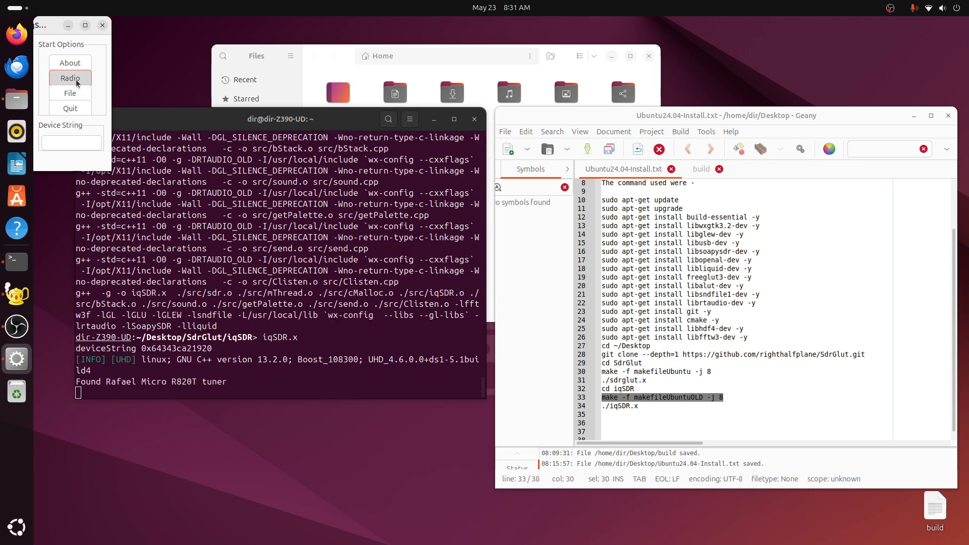
{"action": "left_click", "coordinate": [69, 77]}
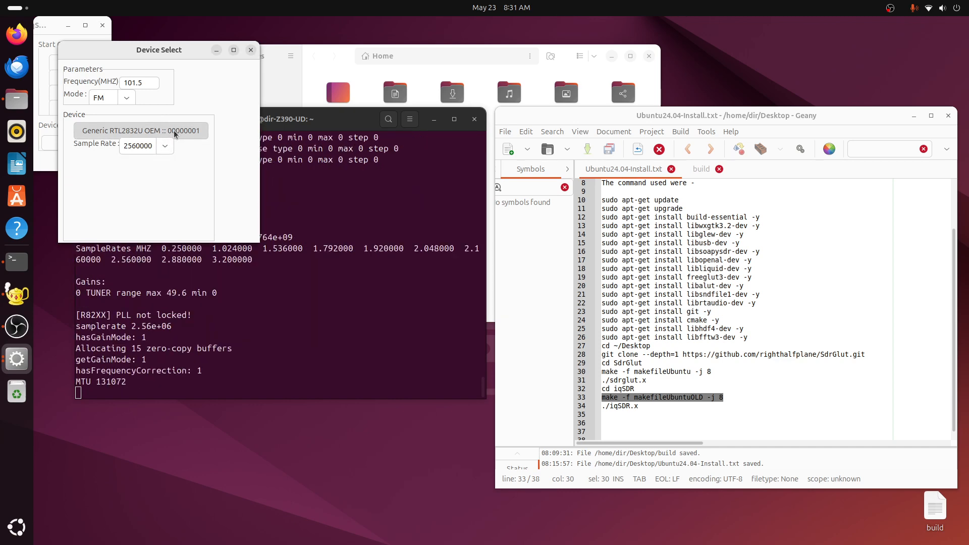
{"action": "left_click", "coordinate": [138, 130]}
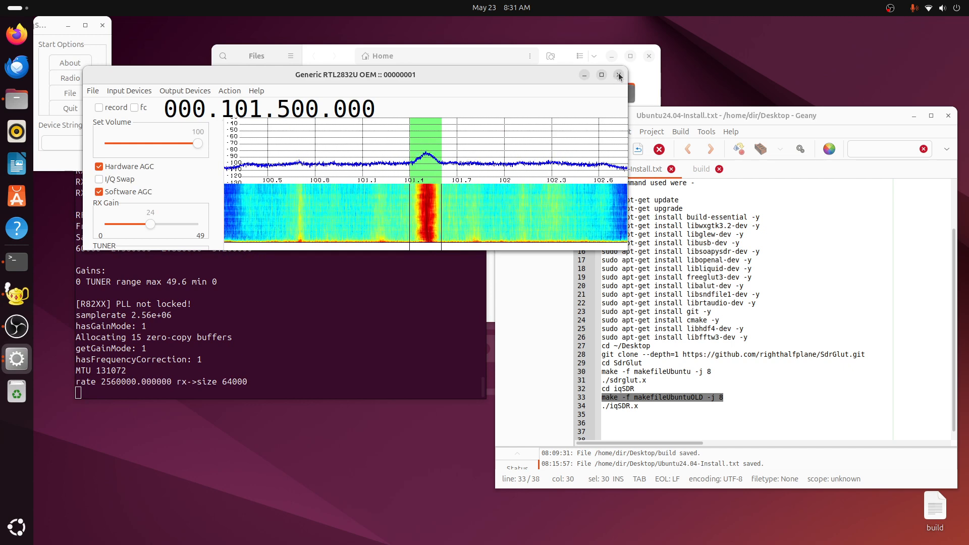
{"action": "left_click", "coordinate": [620, 75]}
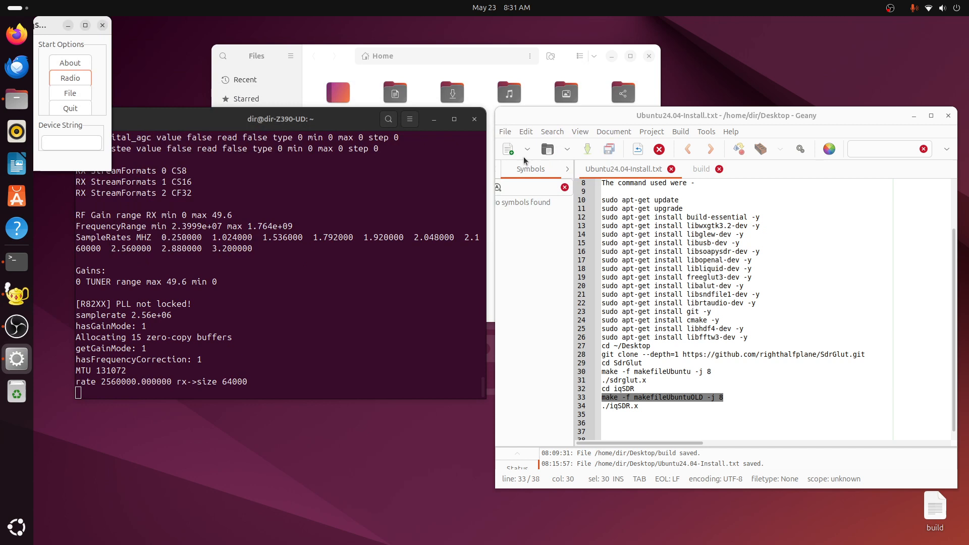
{"action": "mouse_move", "coordinate": [533, 140]}
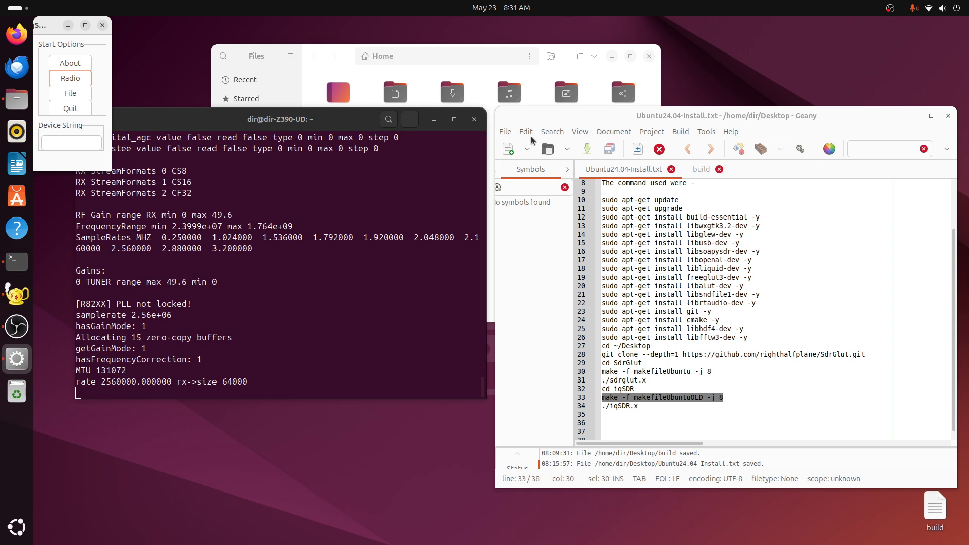
{"action": "mouse_move", "coordinate": [863, 18]}
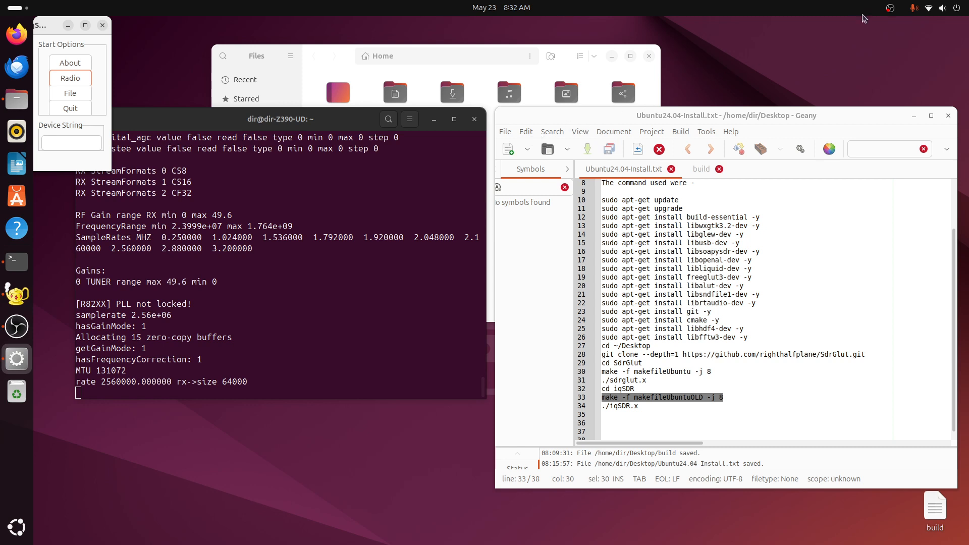